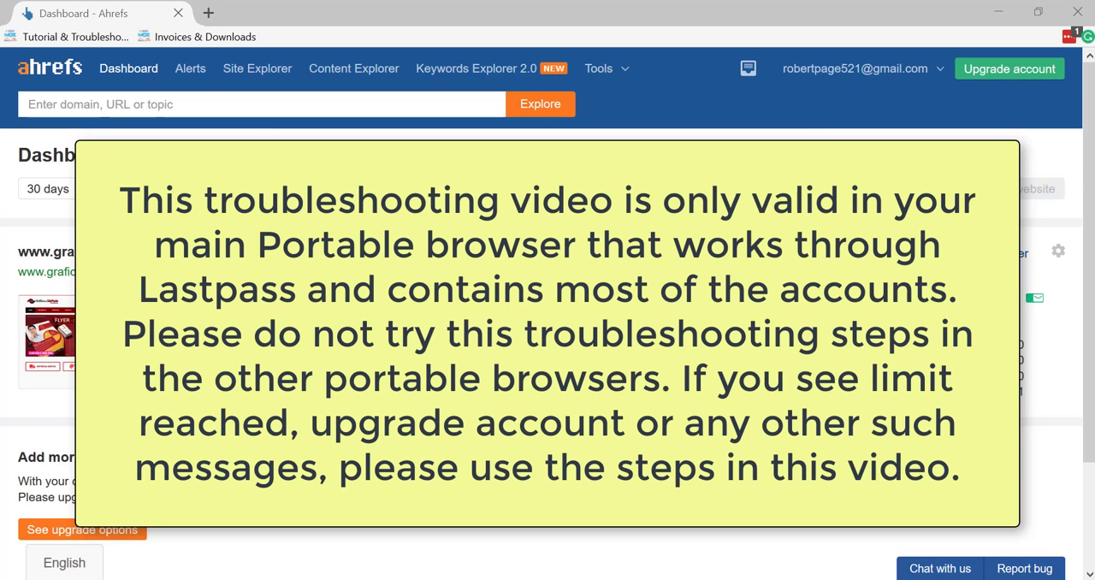
mouse_move(1001, 93)
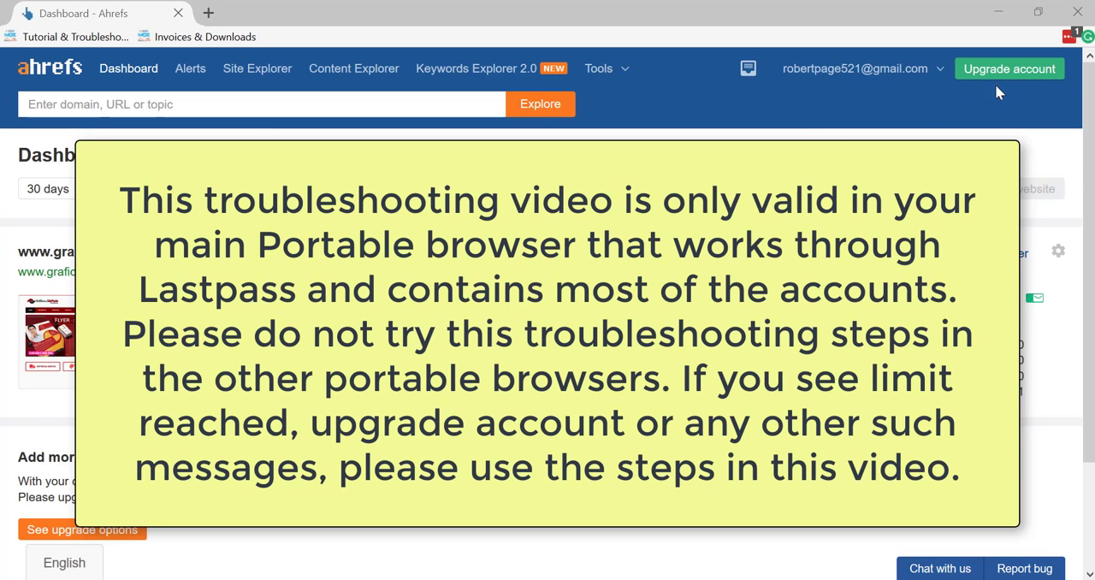
mouse_move(244, 130)
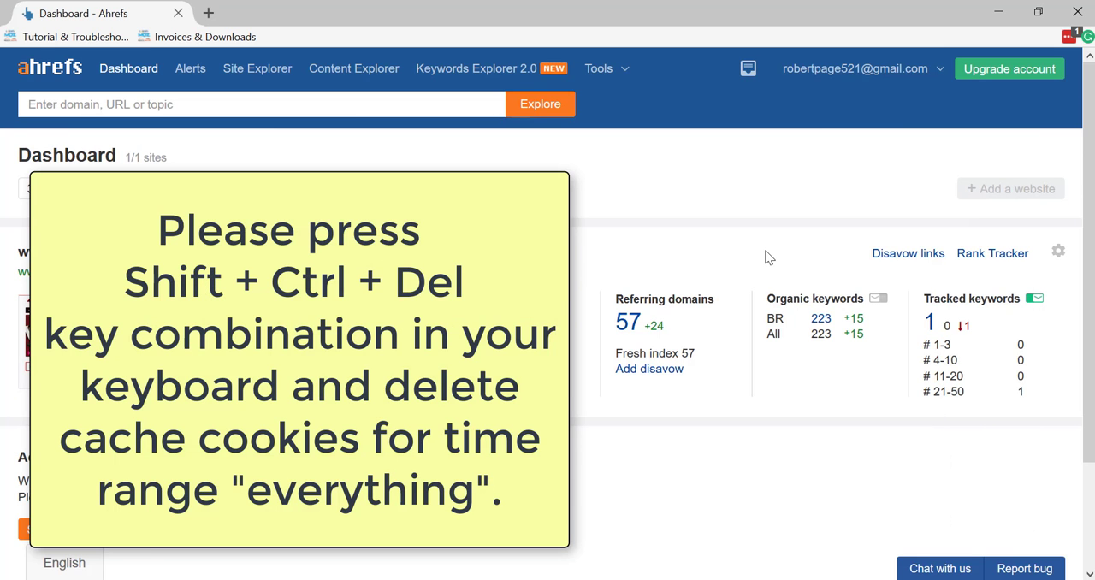
- Clear Firefox history, cookies and cache for the Everything time range
key("Shift+Ctrl+Delete")
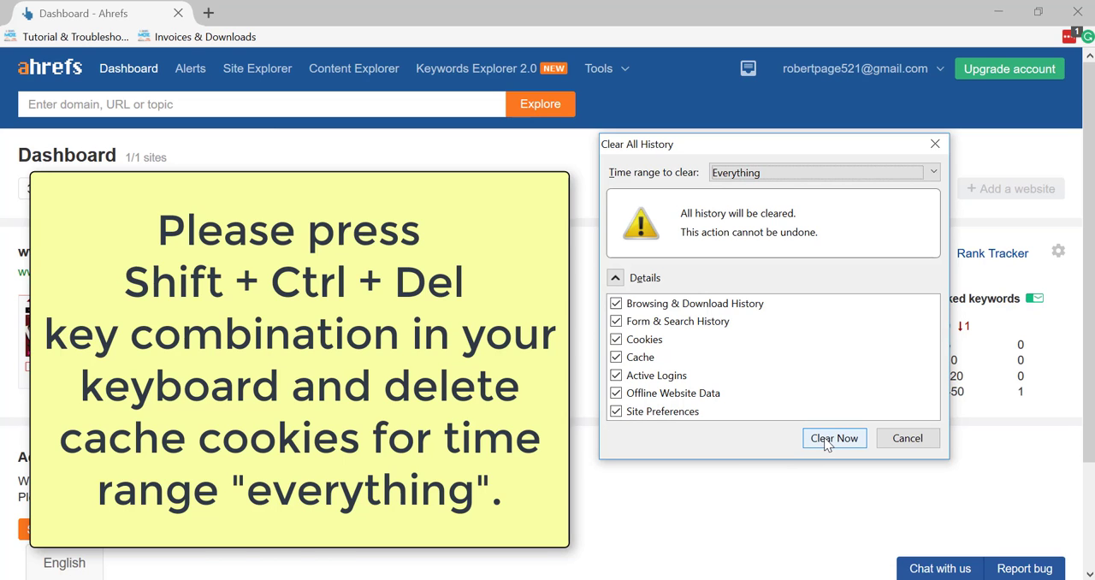
left_click(834, 437)
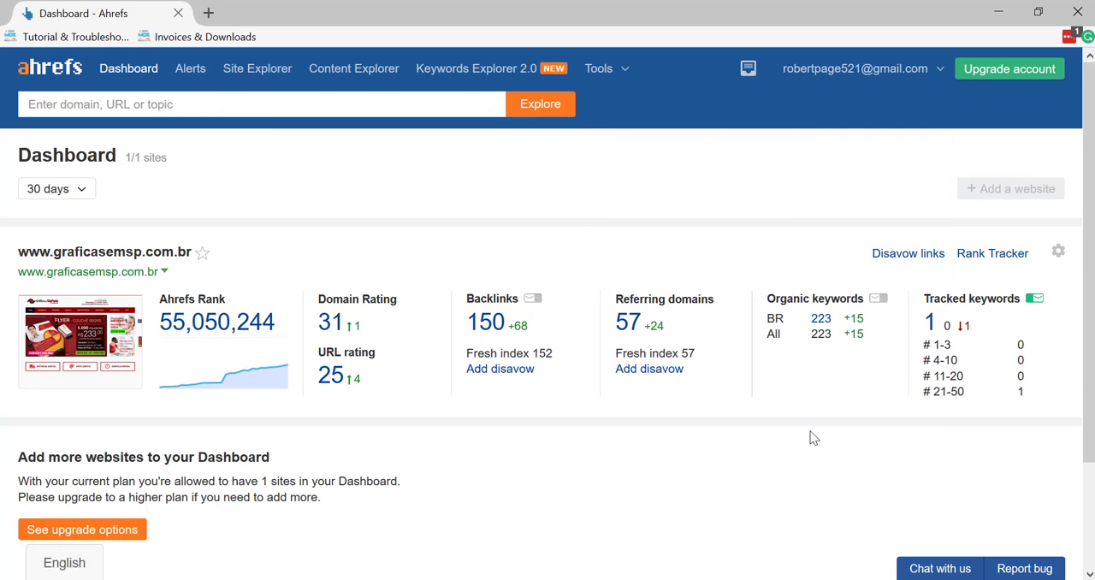
mouse_move(831, 220)
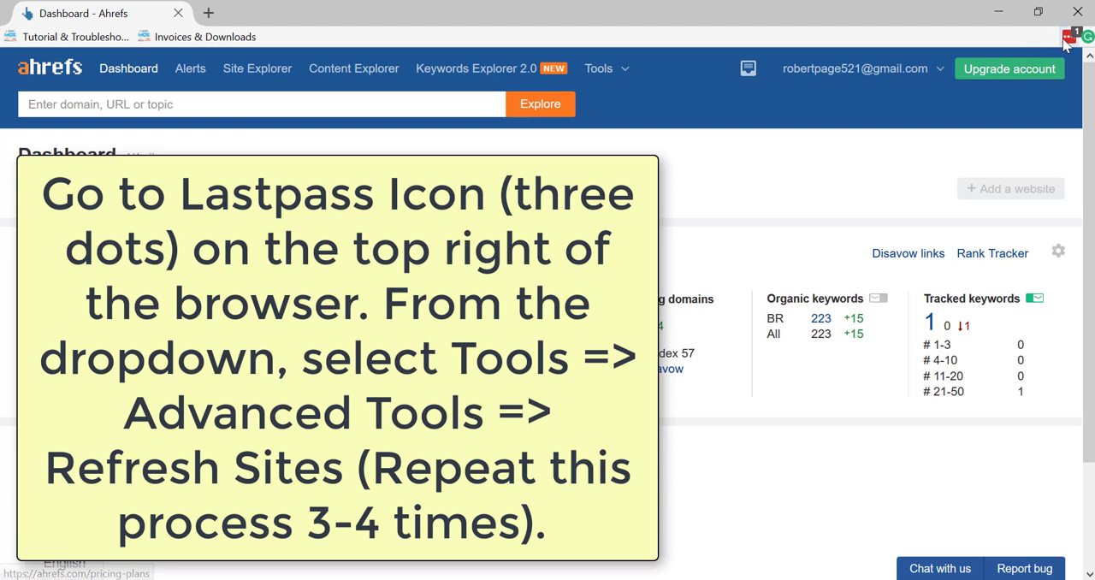
- Run LastPass Tools > Advanced Tools > Refresh Sites repeatedly
left_click(1072, 36)
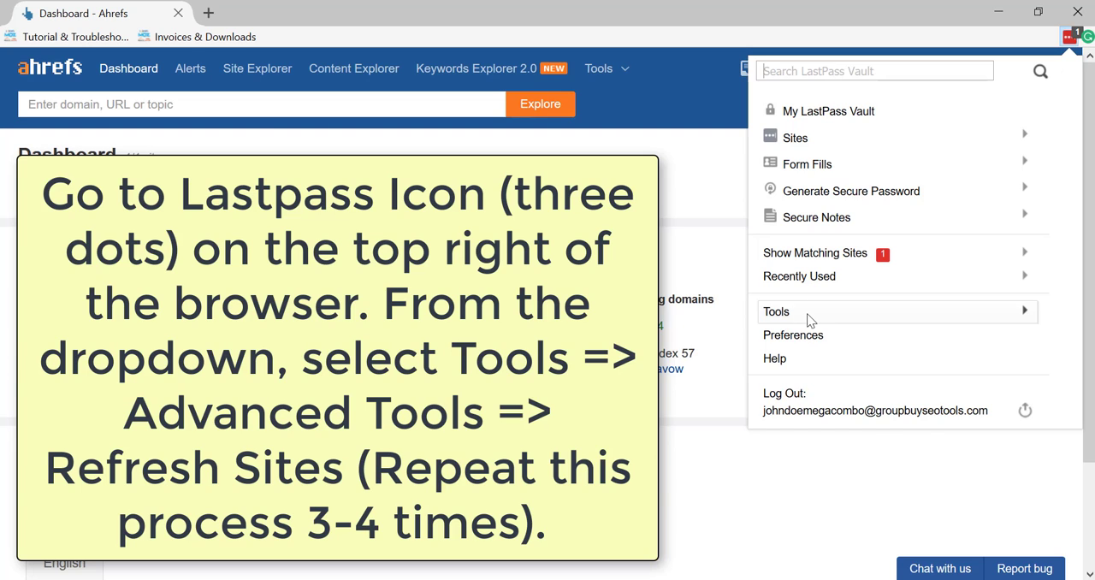
left_click(776, 311)
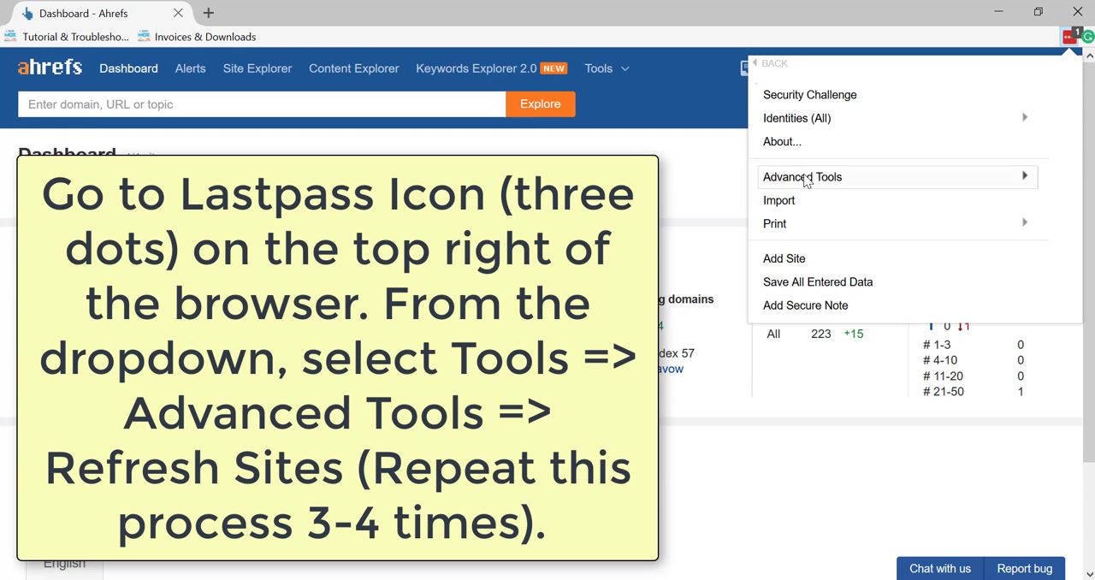
mouse_move(817, 190)
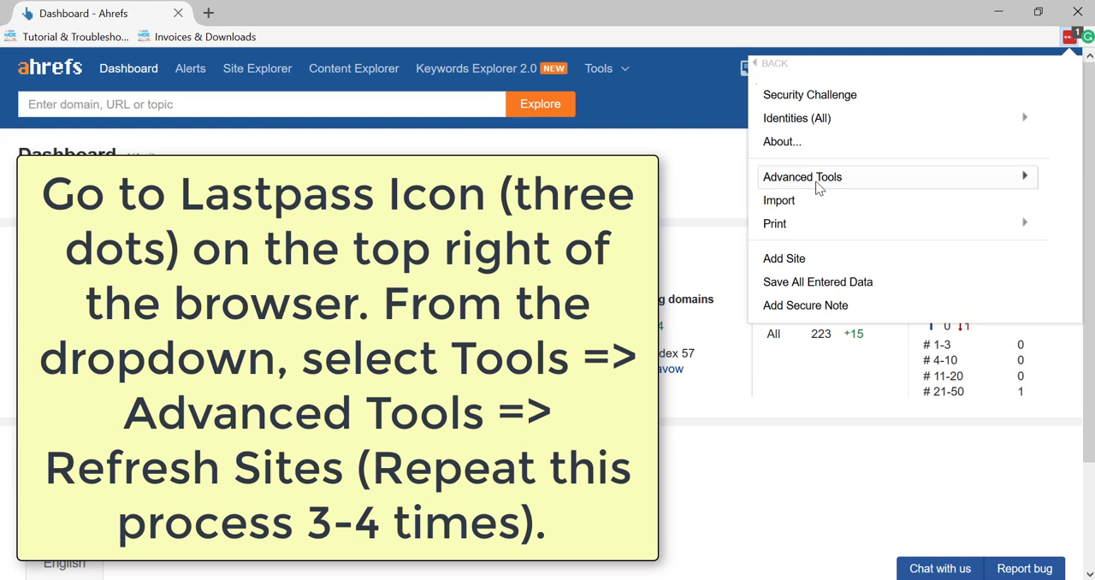
left_click(802, 176)
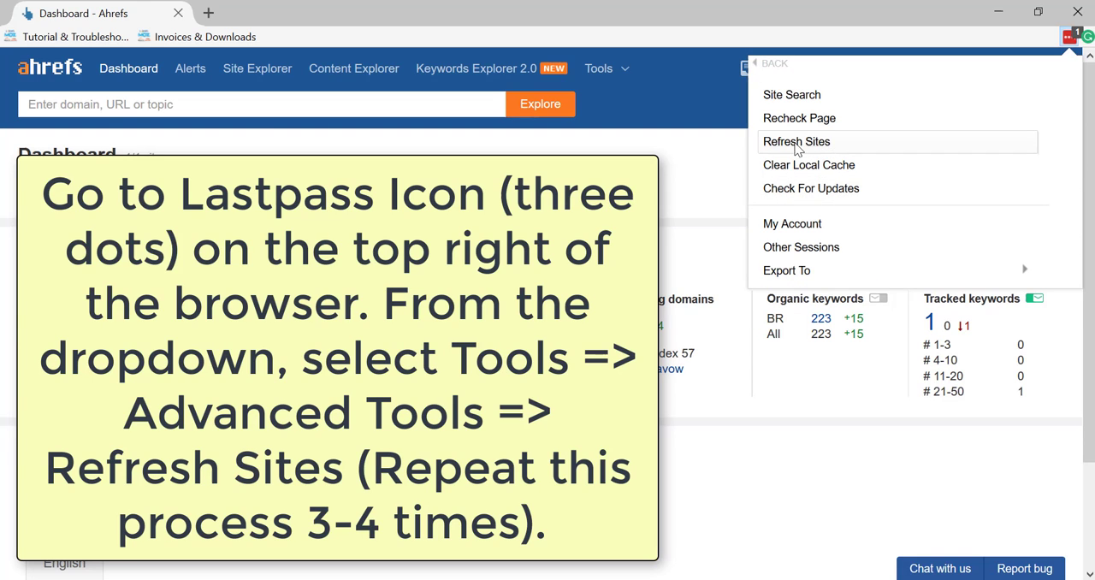
mouse_move(826, 145)
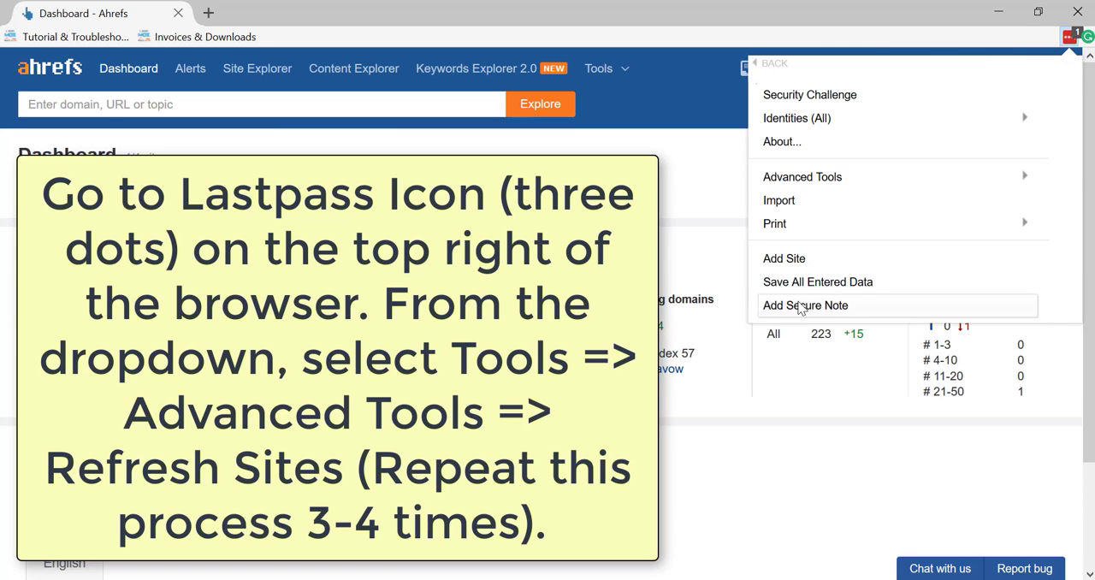
left_click(802, 176)
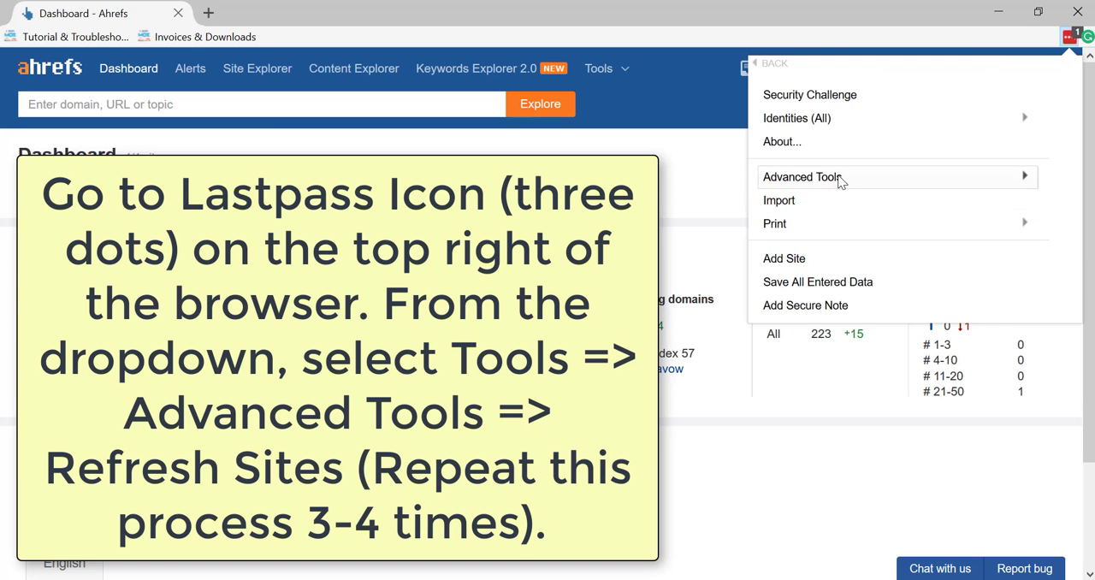
left_click(773, 63)
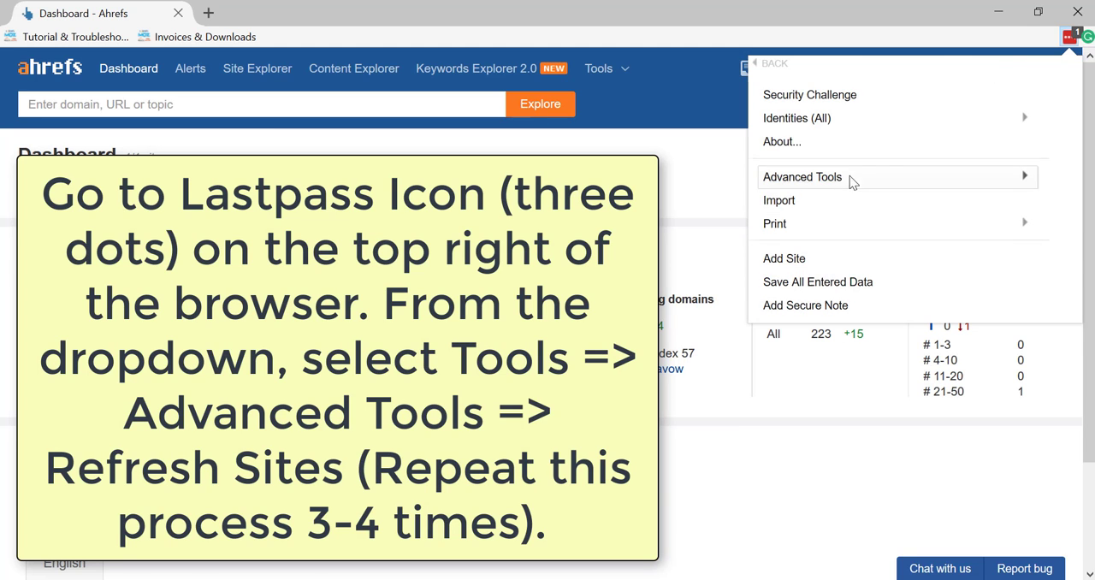
left_click(802, 177)
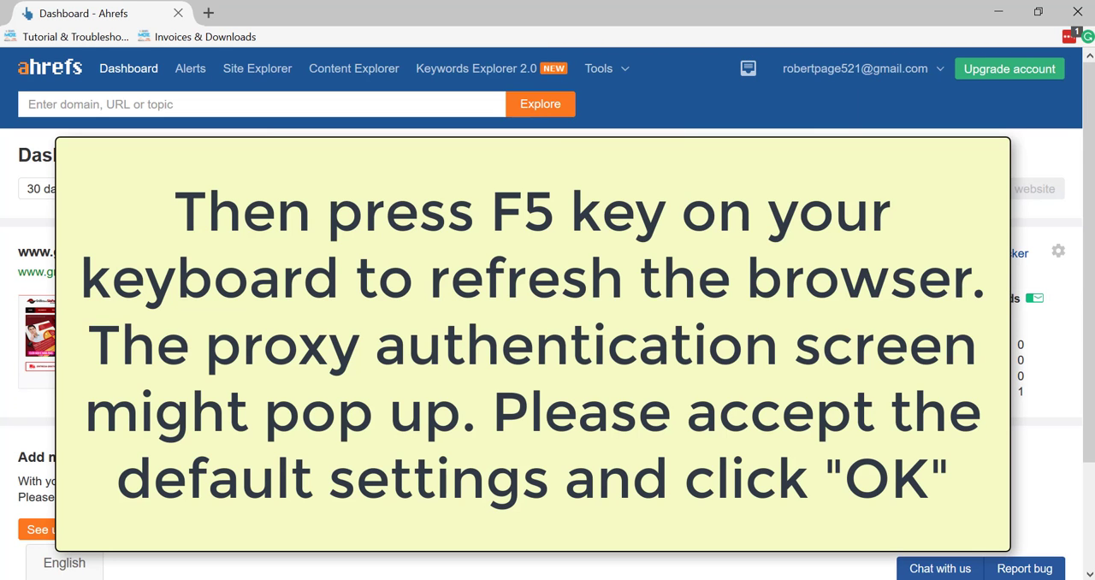
- Reload the Ahrefs page twice with F5 until the signed-out homepage shows
key("f5")
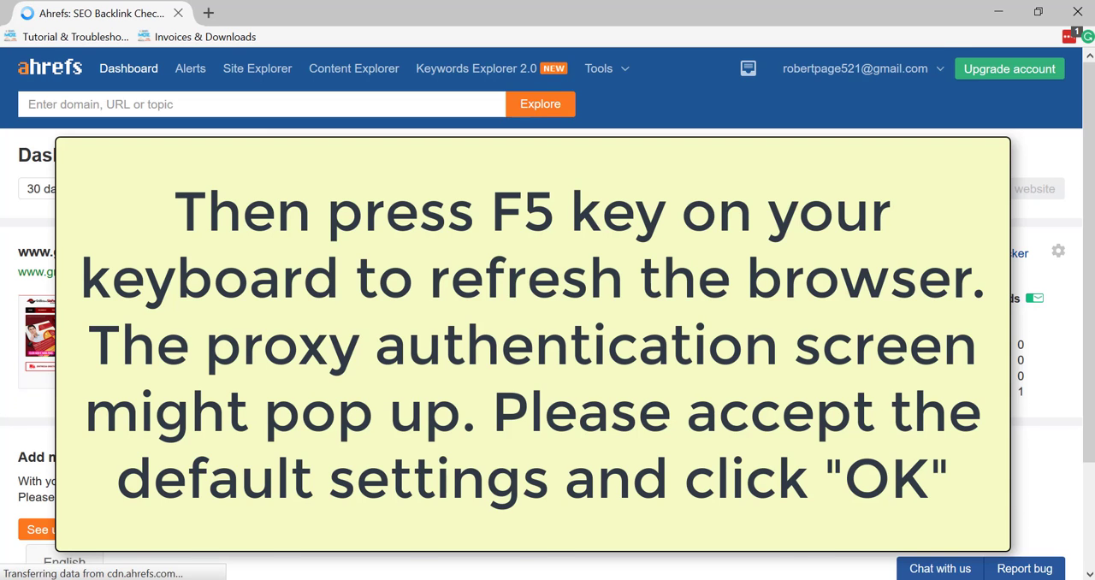
key("f5")
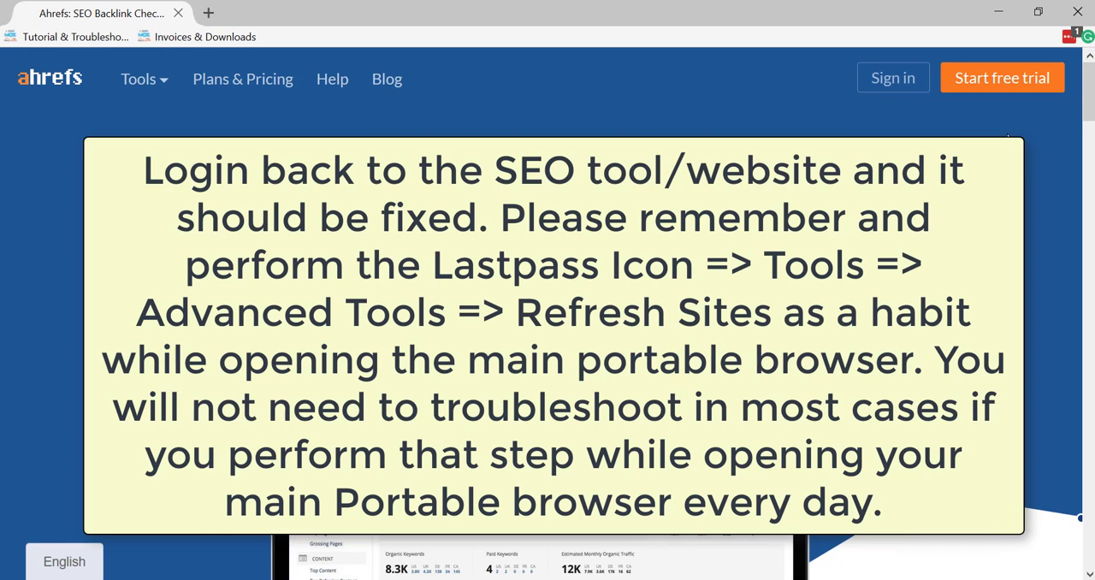
mouse_move(892, 78)
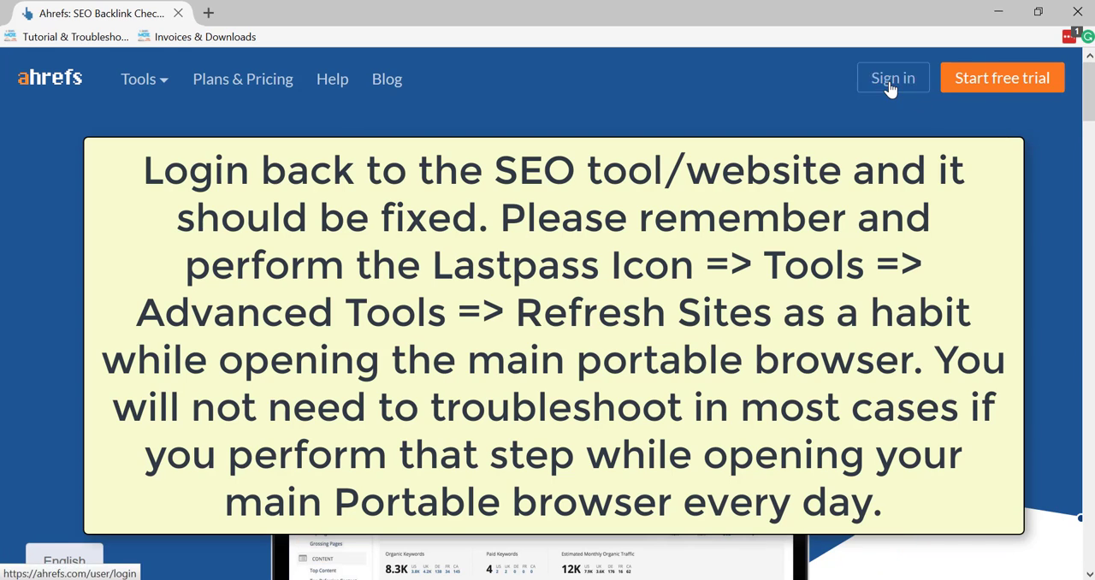
- Open the Sign in form from the top right of the Ahrefs homepage
left_click(893, 78)
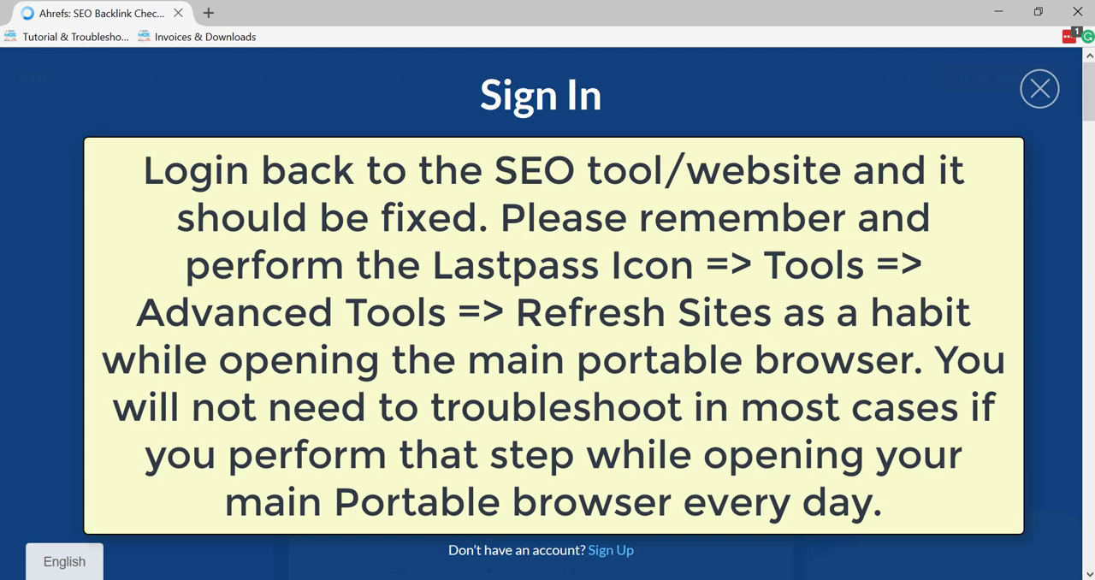